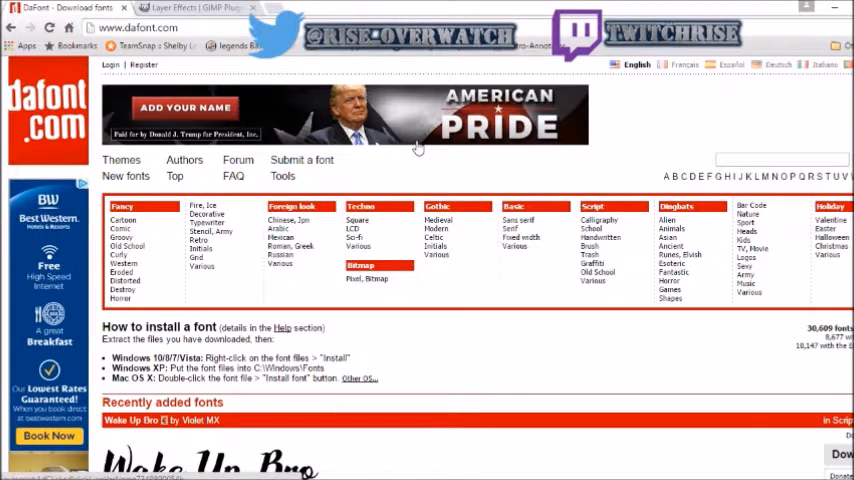
Step: Open the downloaded blazed archive in Downloads to reveal the Blazed font folder
scroll("down", 3)
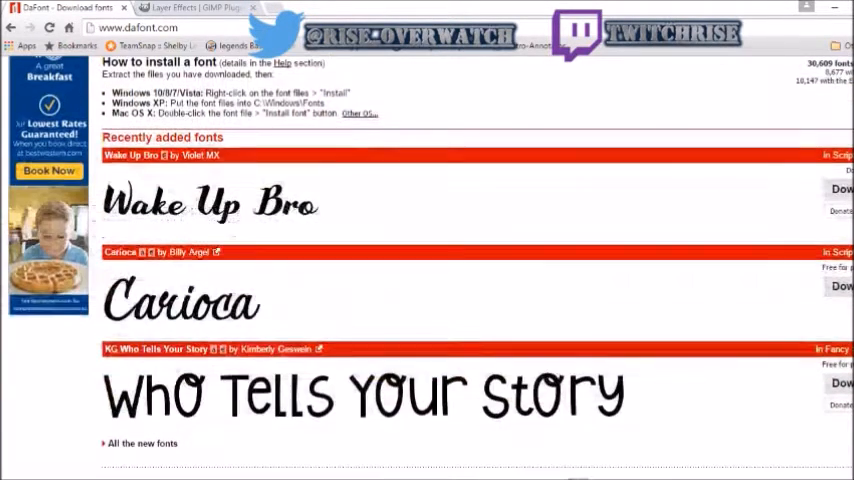
scroll("down", 3)
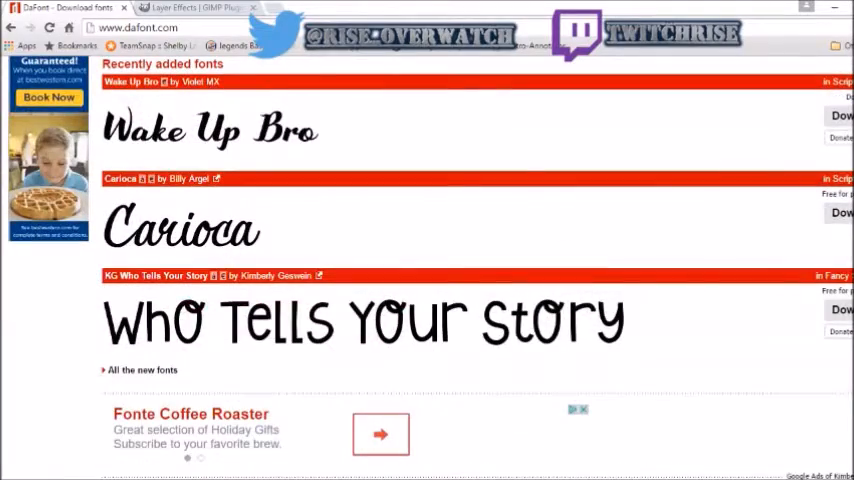
scroll("up", 3)
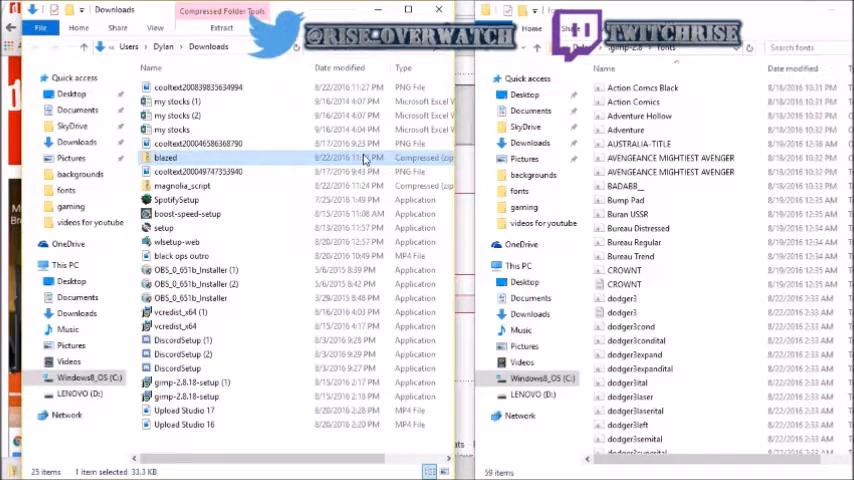
double_click(164, 156)
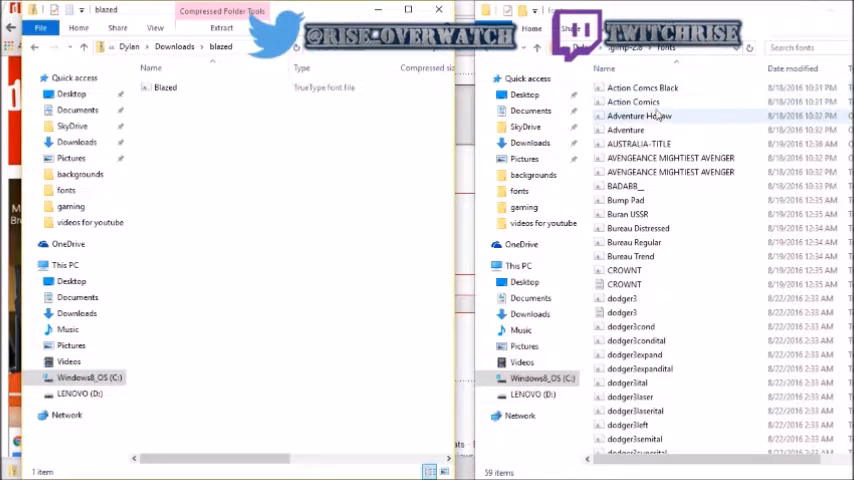
mouse_move(676, 212)
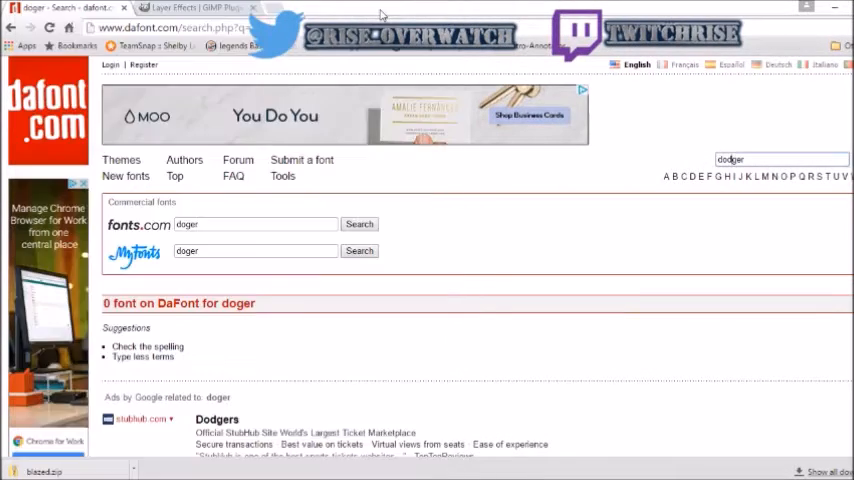
Step: View a layerfx script's source in the GIMP Plugin Registry, then return to the Layer Effects page
left_click(180, 8)
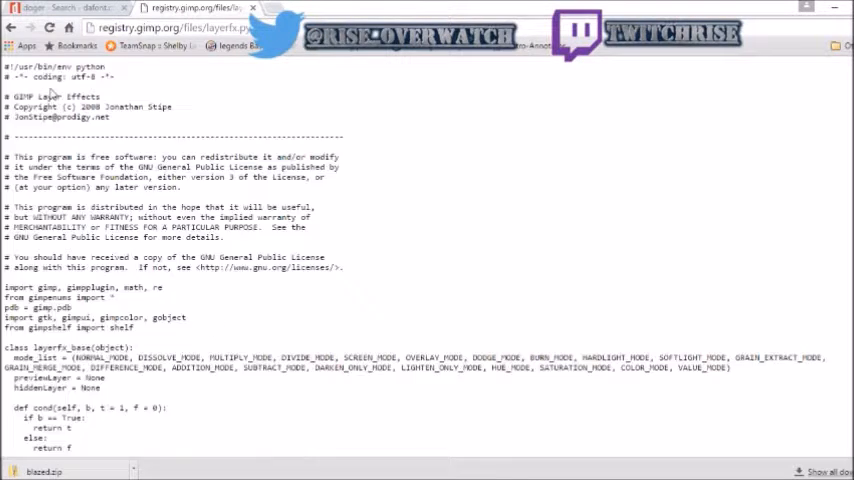
key("ctrl+a")
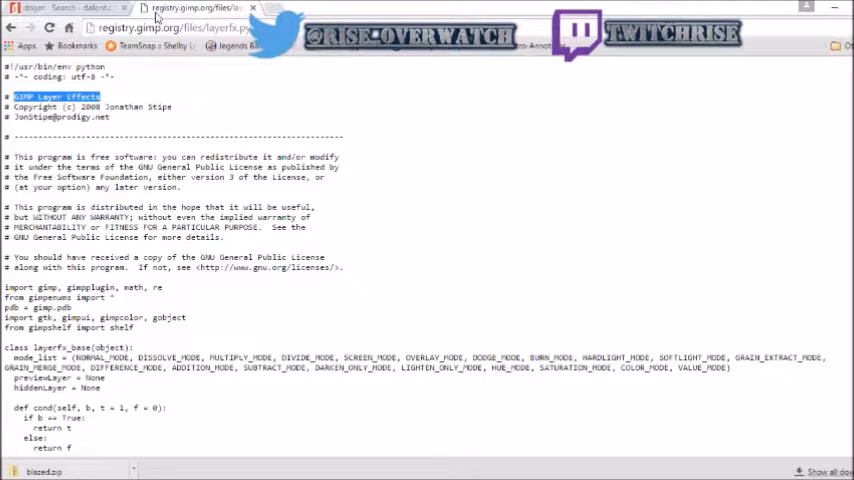
left_click(24, 28)
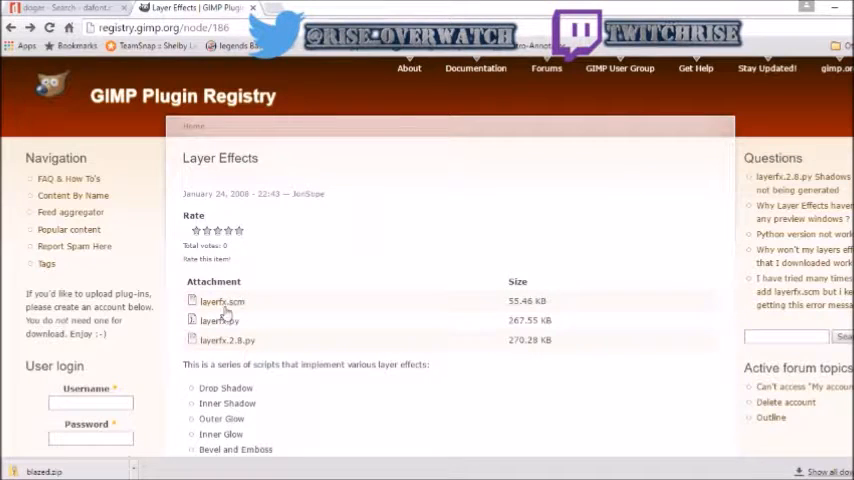
mouse_move(260, 404)
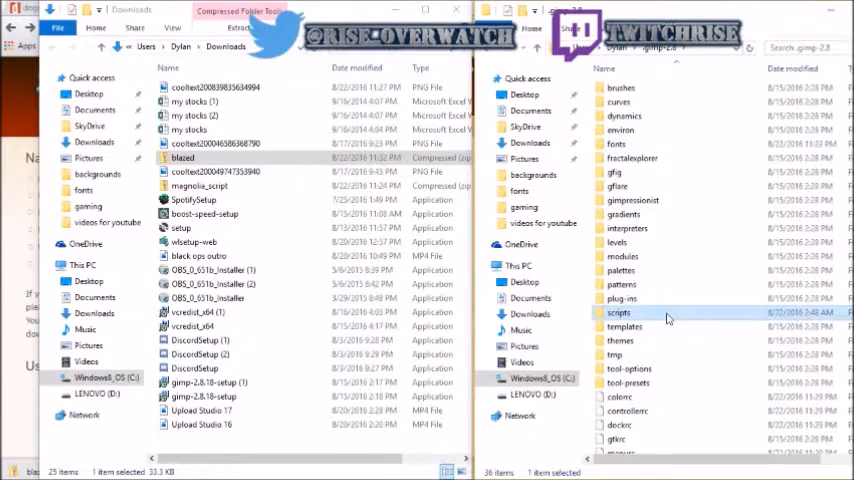
Step: Place layerfx.scm inside GIMP's scripts folder and switch over to GIMP
double_click(618, 312)
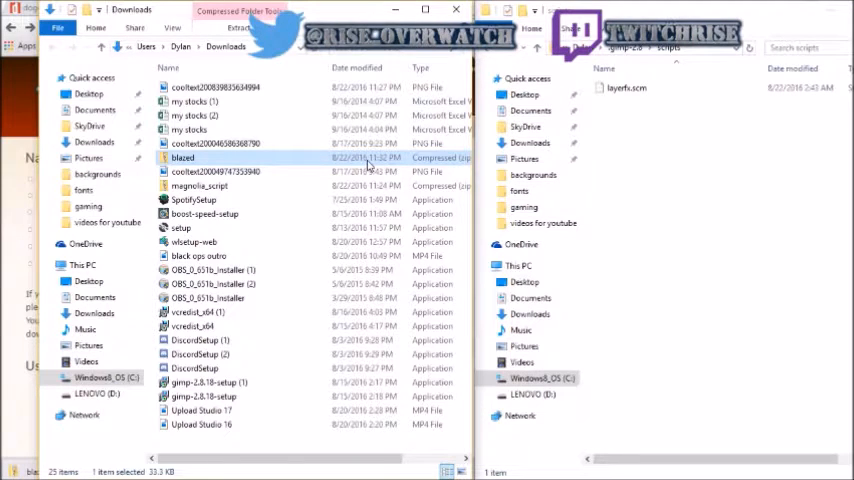
double_click(184, 156)
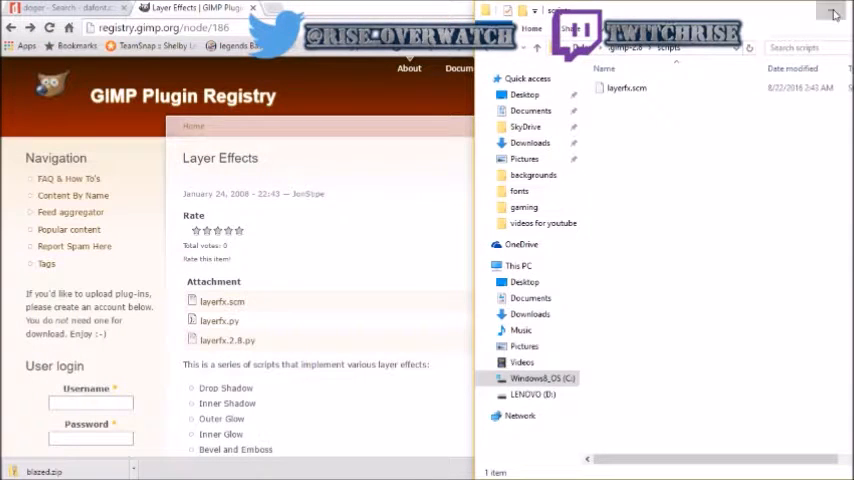
left_click(836, 12)
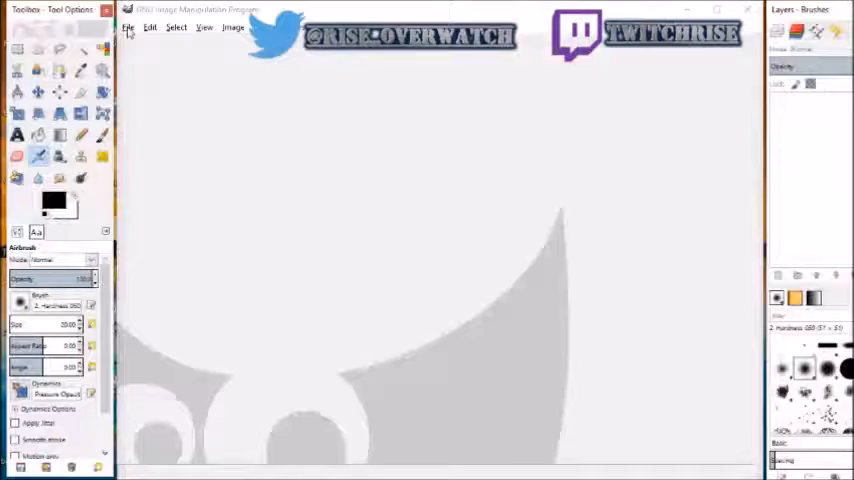
Step: Create a new blank 640×400 image via File > Create with default settings
left_click(128, 28)
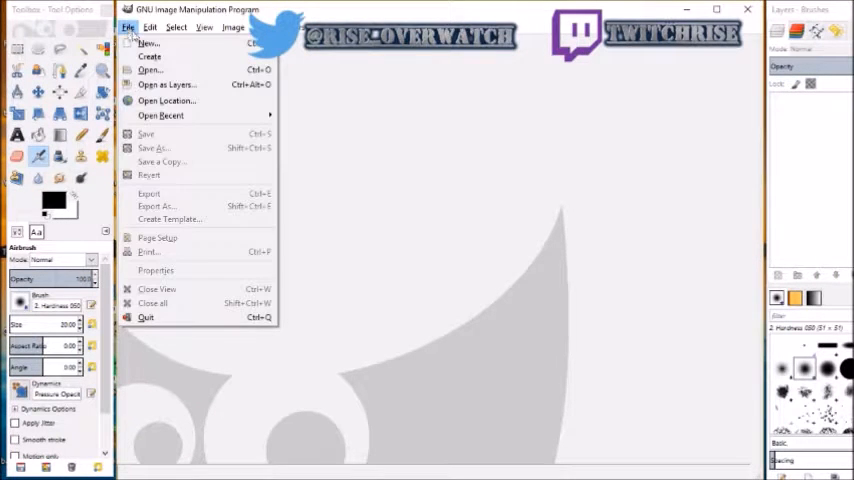
left_click(148, 44)
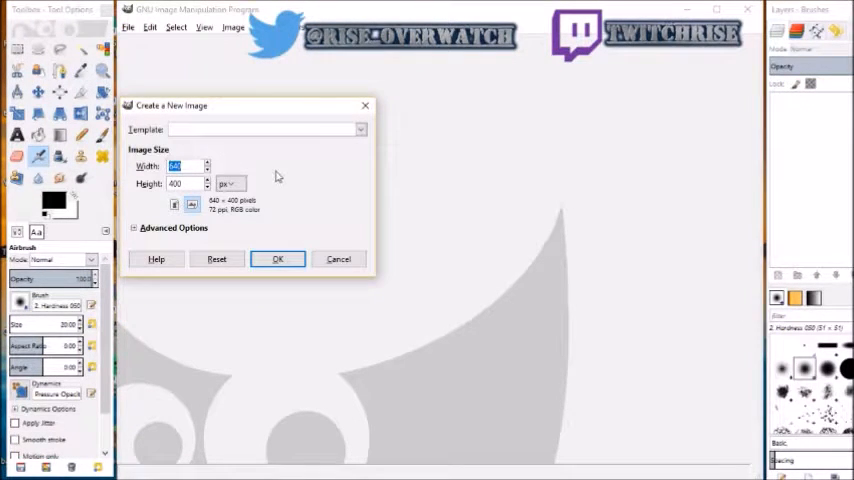
left_click(278, 260)
type("H")
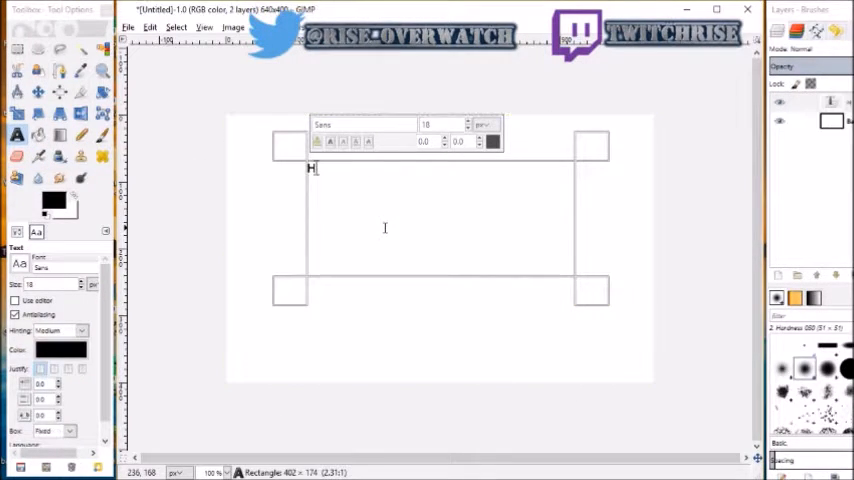
Step: Enter the text 'Hi youtube' on the canvas and select all of it
type("I")
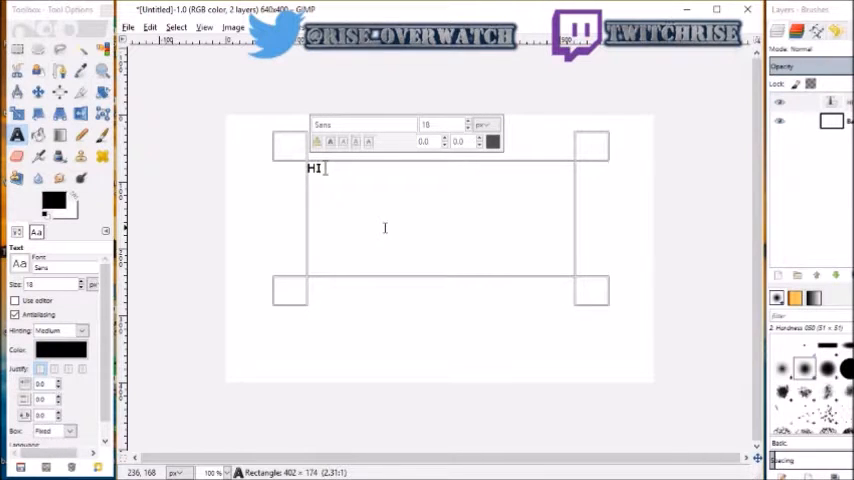
type("youtube")
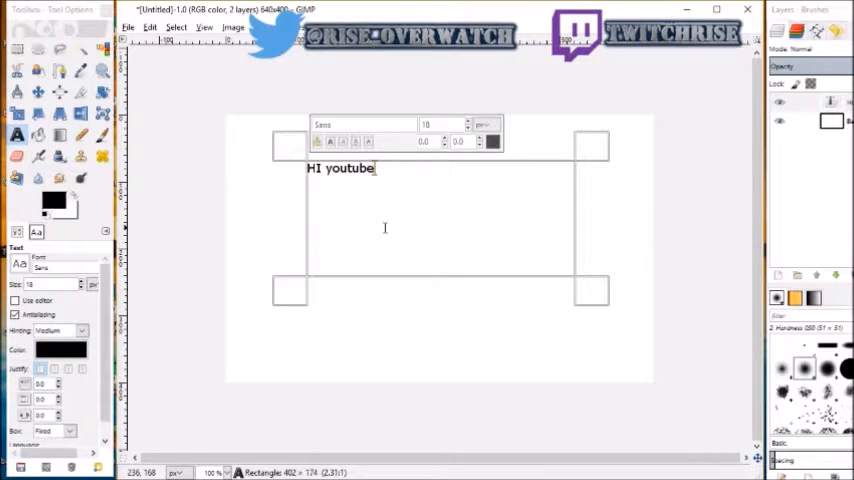
triple_click(340, 168)
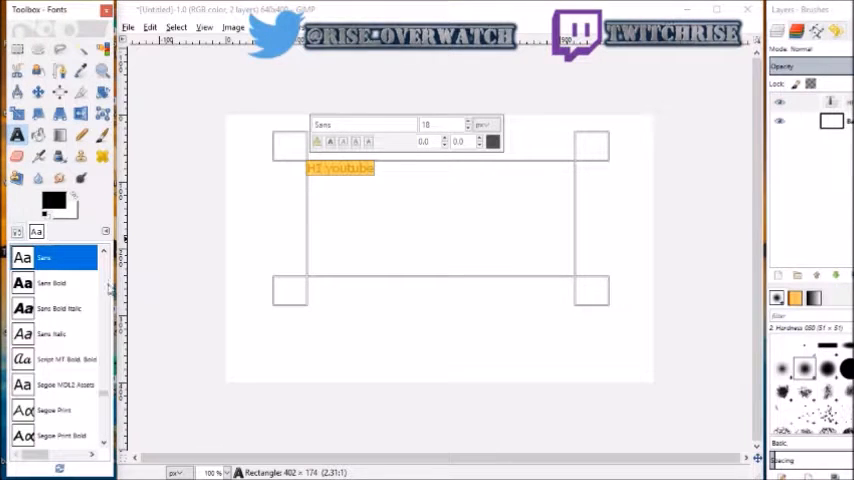
Step: Set the selected 'Hi youtube' text in the Blazed font from the Fonts list
scroll("down", 3)
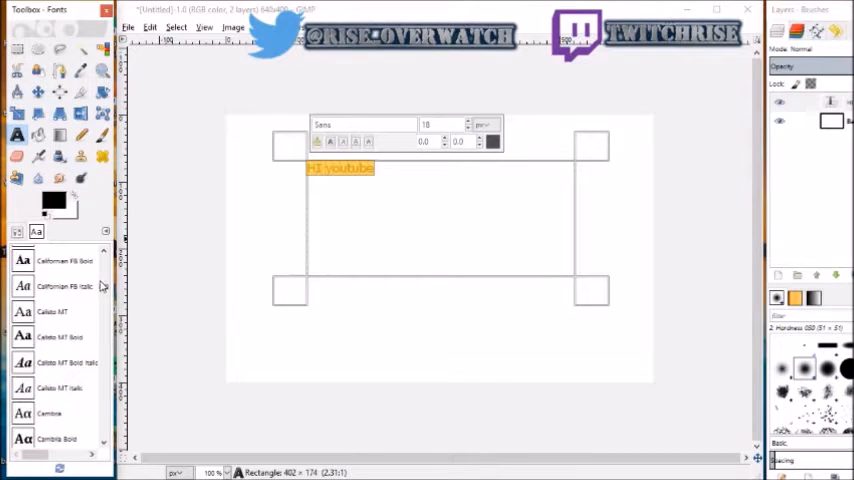
scroll("down", 3)
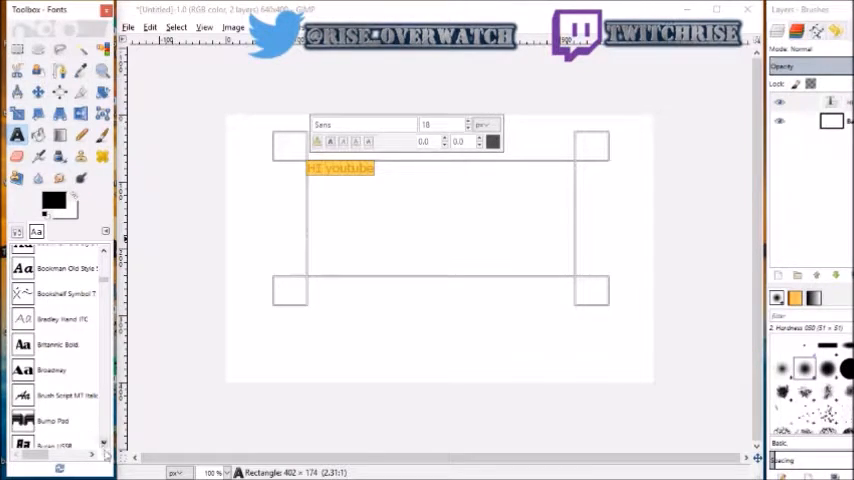
scroll("down", 3)
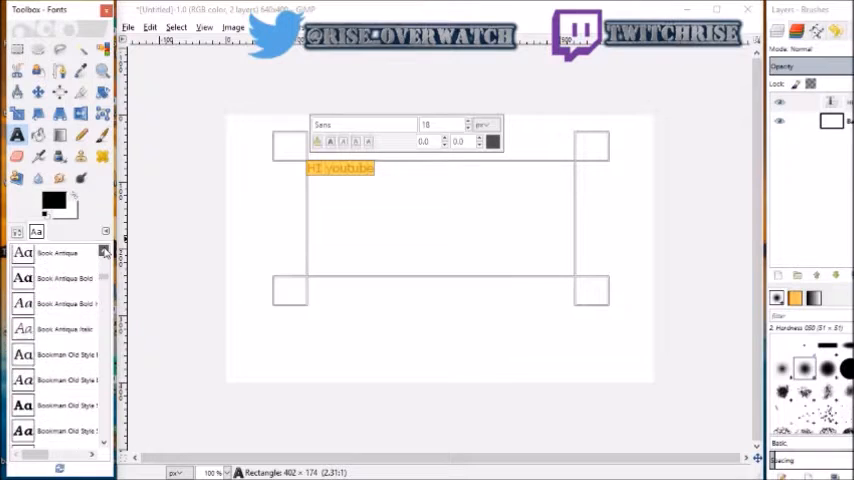
scroll("down", 3)
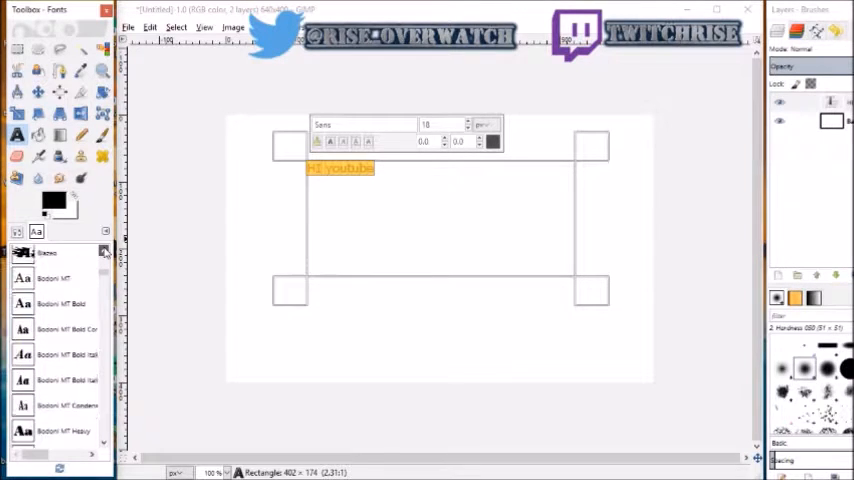
left_click(64, 360)
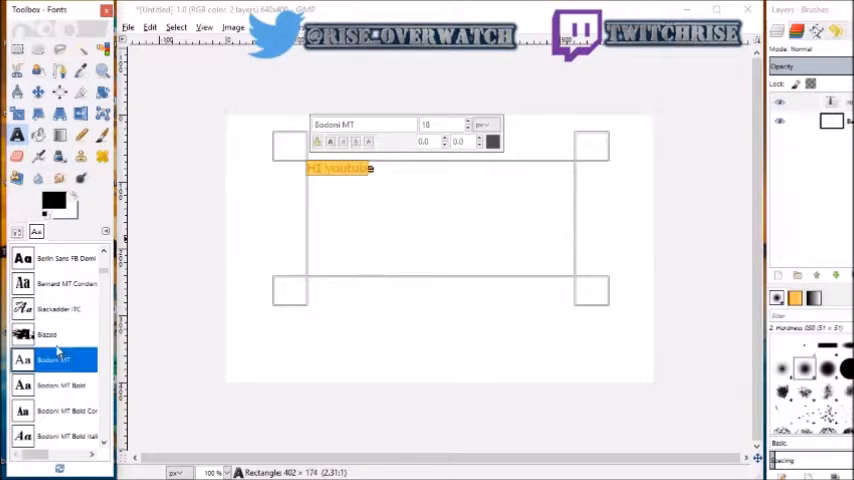
left_click(48, 334)
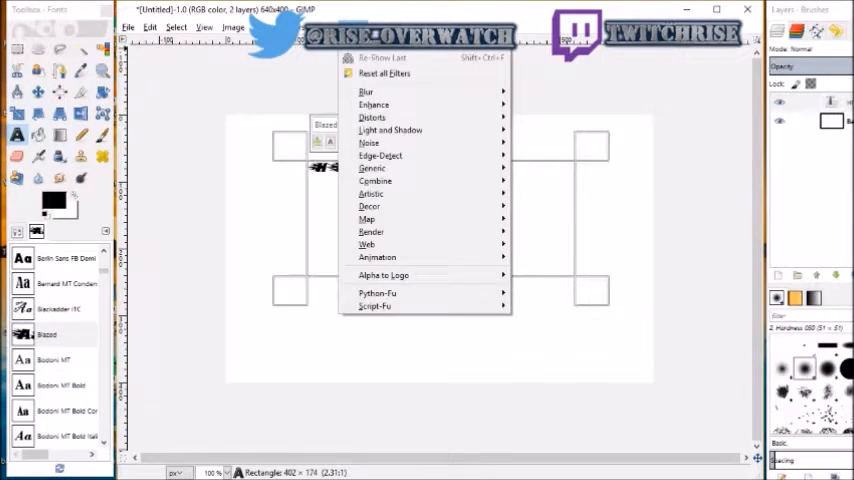
mouse_move(392, 206)
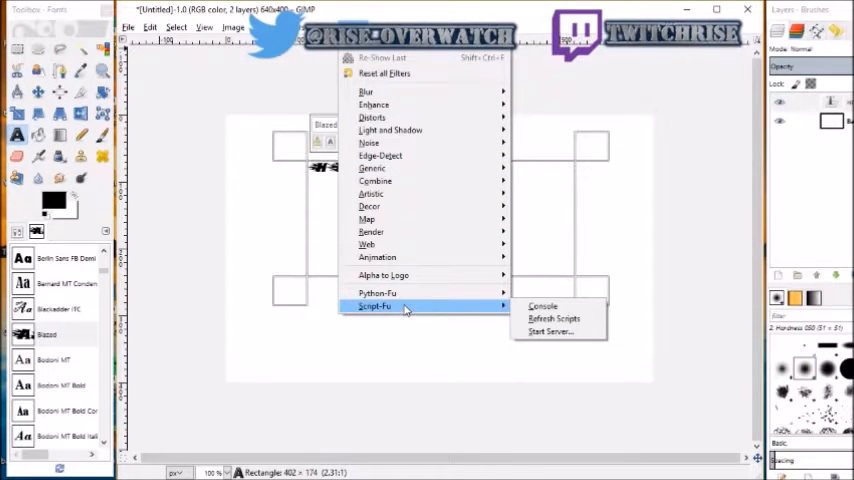
mouse_move(552, 318)
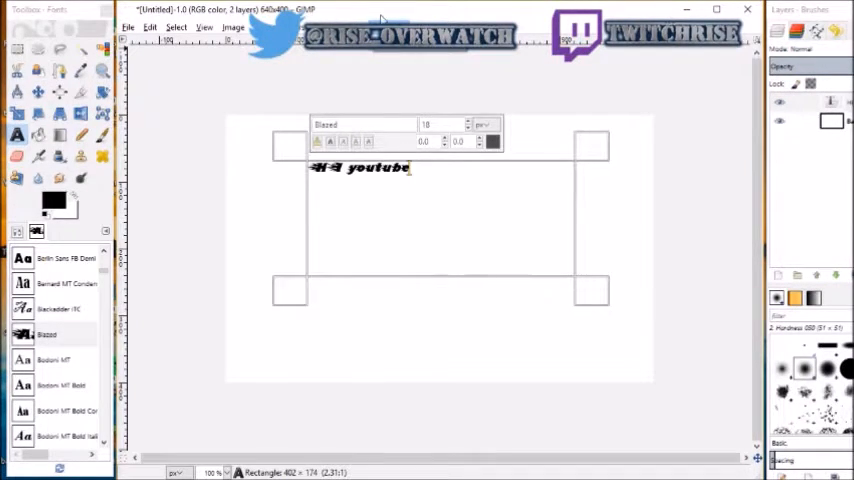
mouse_move(394, 108)
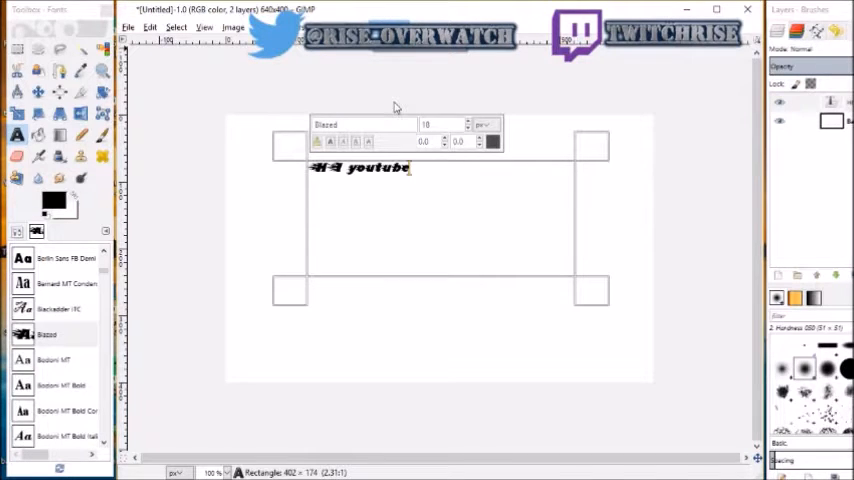
mouse_move(398, 60)
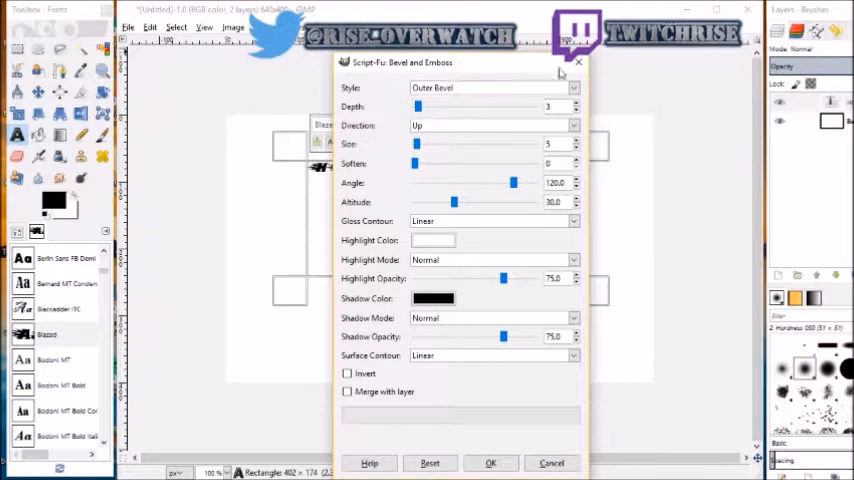
mouse_move(578, 68)
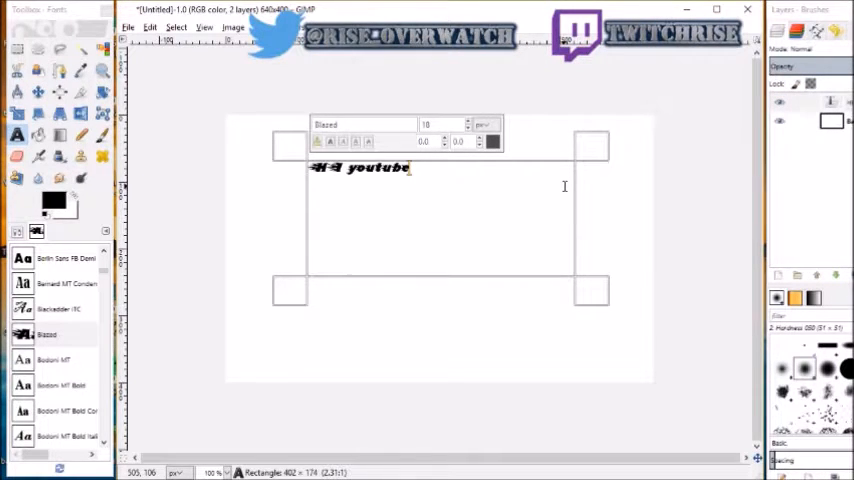
mouse_move(670, 258)
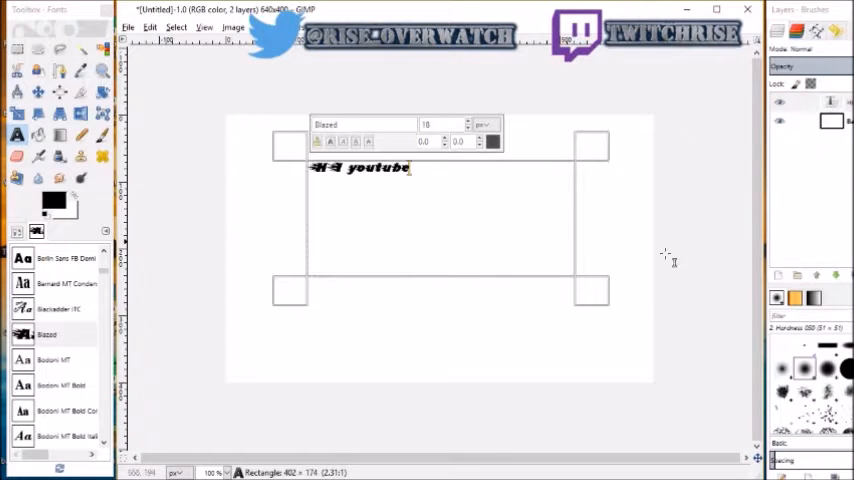